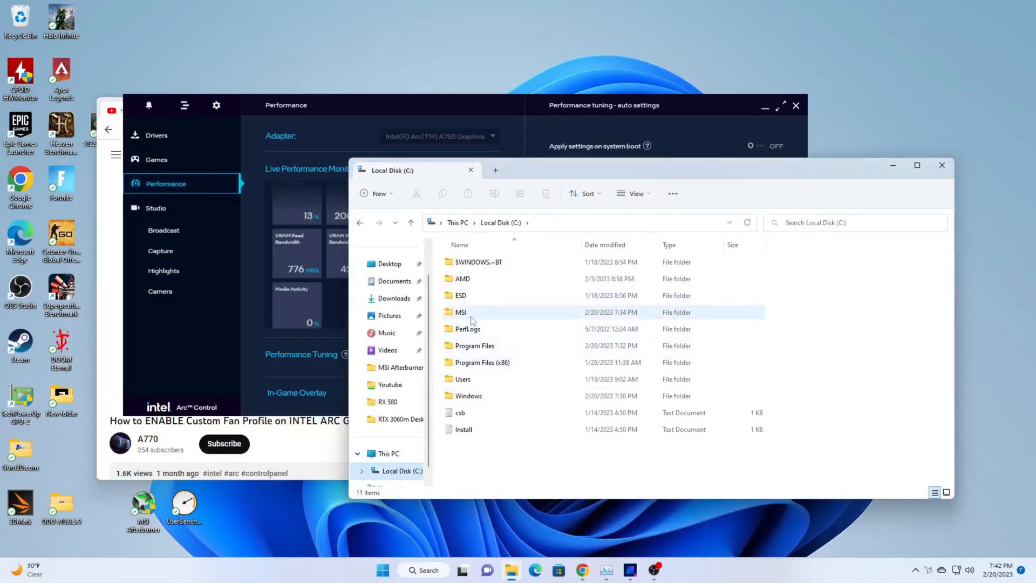
# Browse to Intel Arc Control\resource\js\pages\performance and open performance_tuning.js in Notepad.
pyautogui.doubleClick(475, 345)
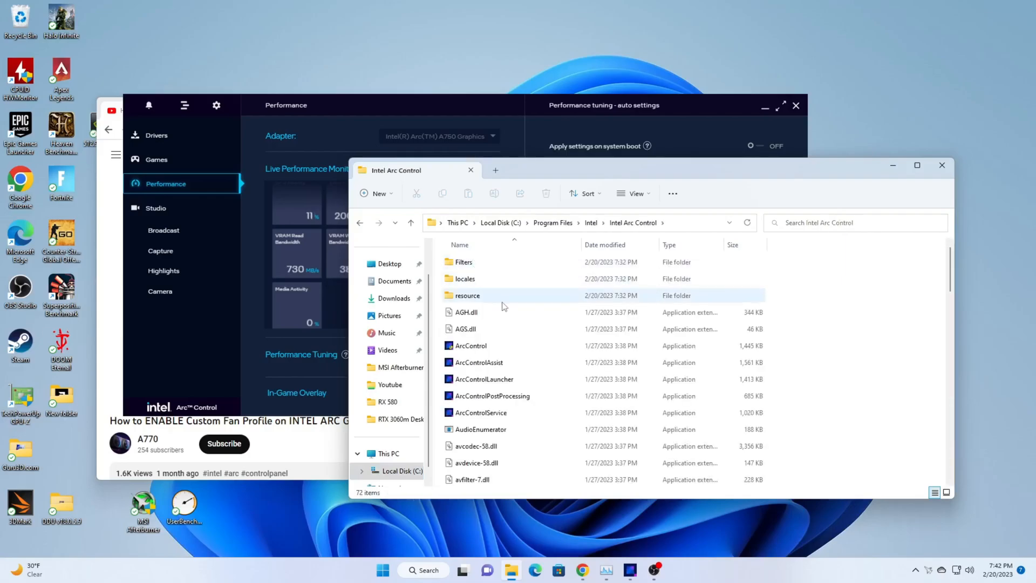
pyautogui.doubleClick(467, 295)
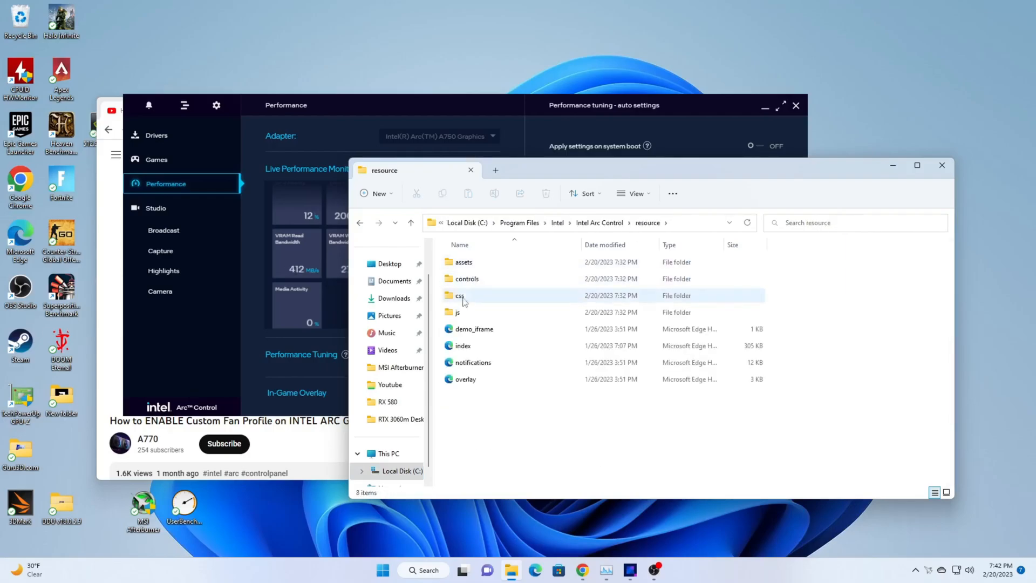
pyautogui.click(457, 312)
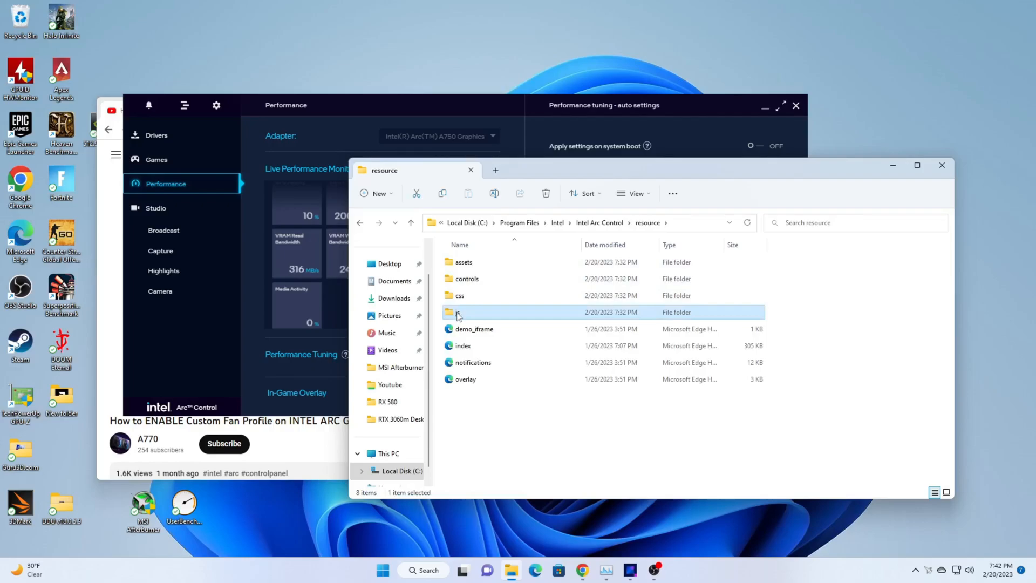
pyautogui.doubleClick(458, 311)
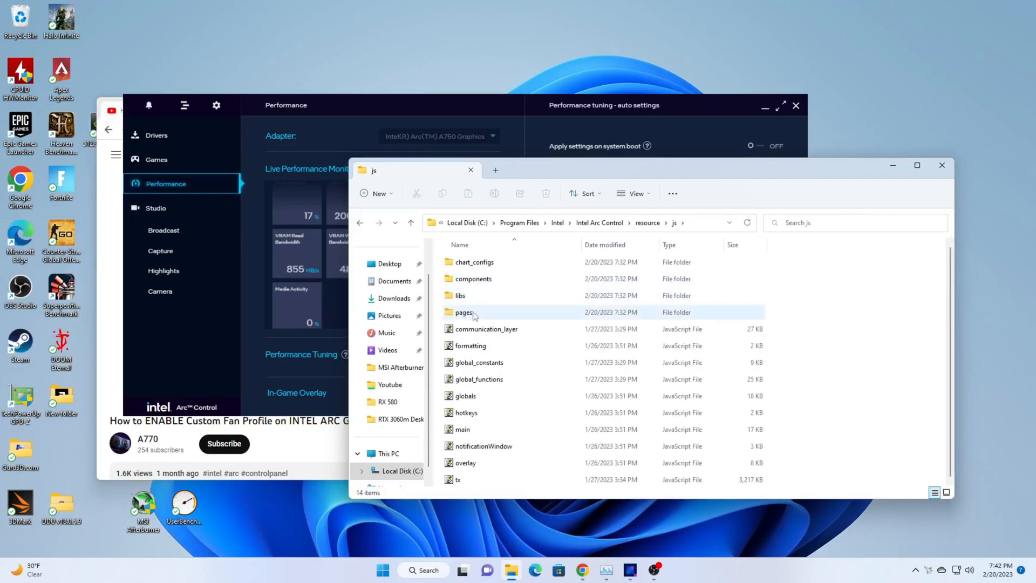
pyautogui.doubleClick(464, 312)
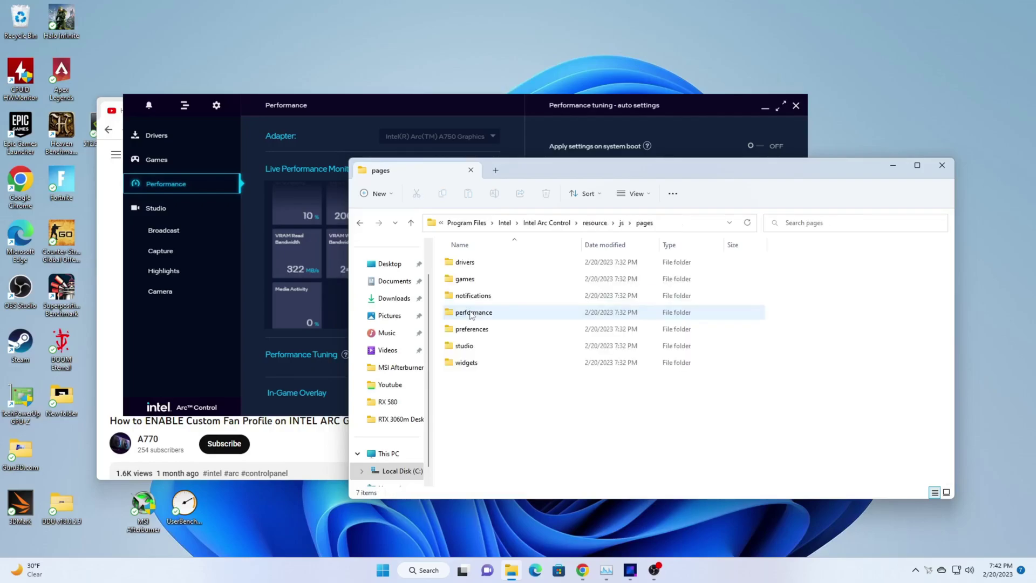
pyautogui.doubleClick(473, 312)
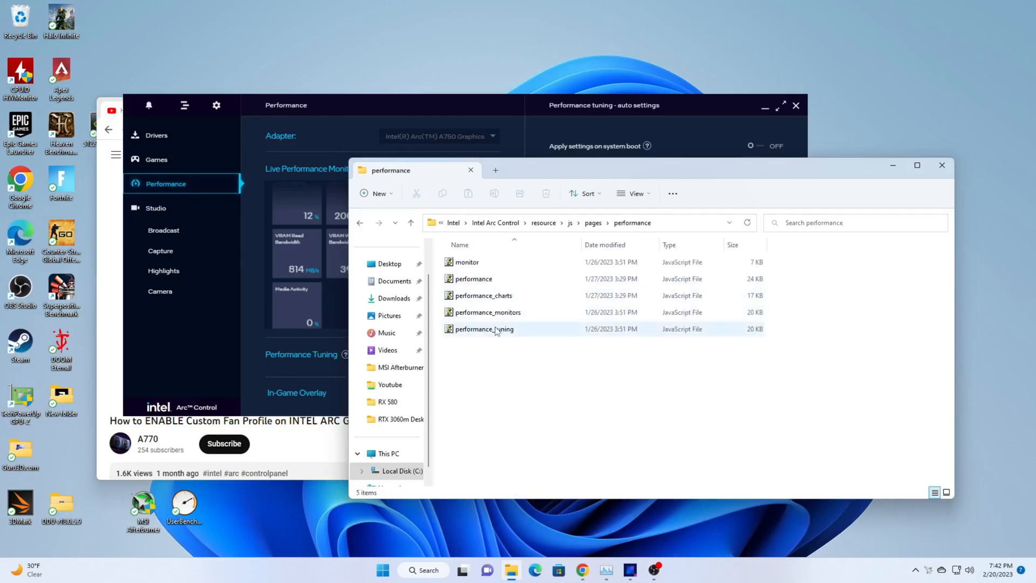
pyautogui.doubleClick(483, 328)
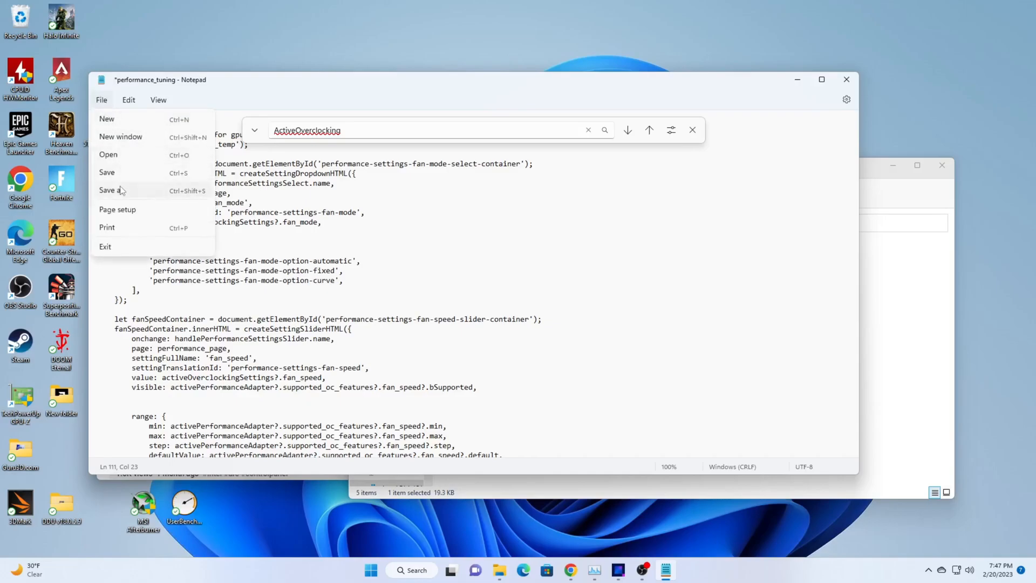
# Save the edited performance_tuning script as a copy on the Desktop via Save As.
pyautogui.click(111, 190)
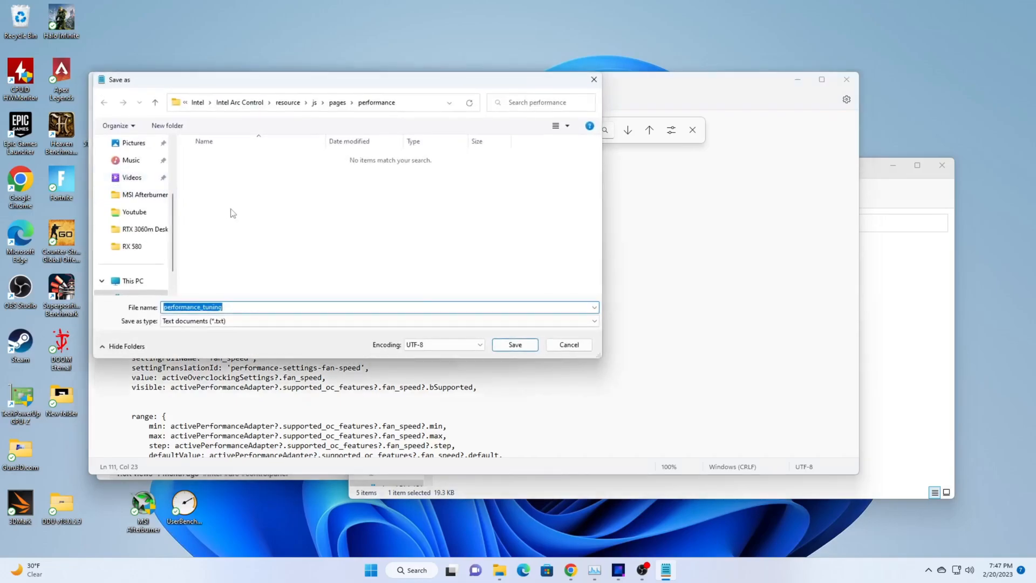
pyautogui.scroll(3)
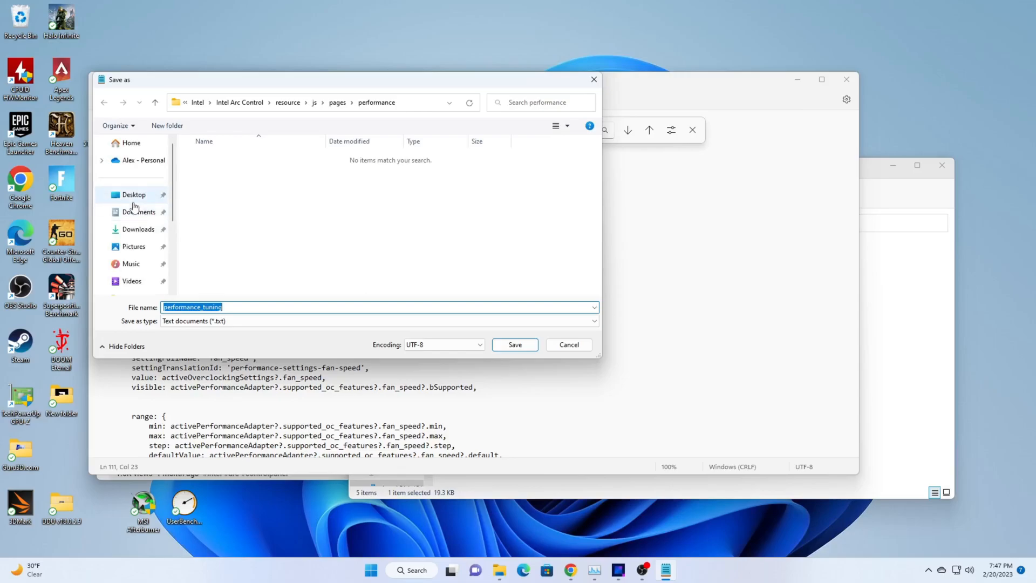
pyautogui.click(514, 345)
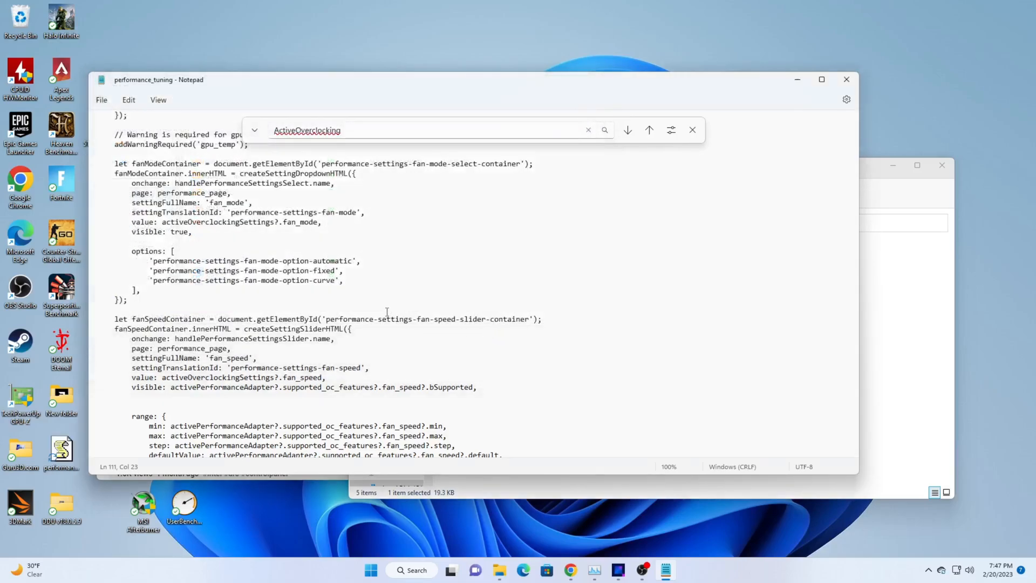
# Copy the desktop file over the original performance_tuning.js, then end the Arc Control process to relaunch it.
pyautogui.rightClick(62, 449)
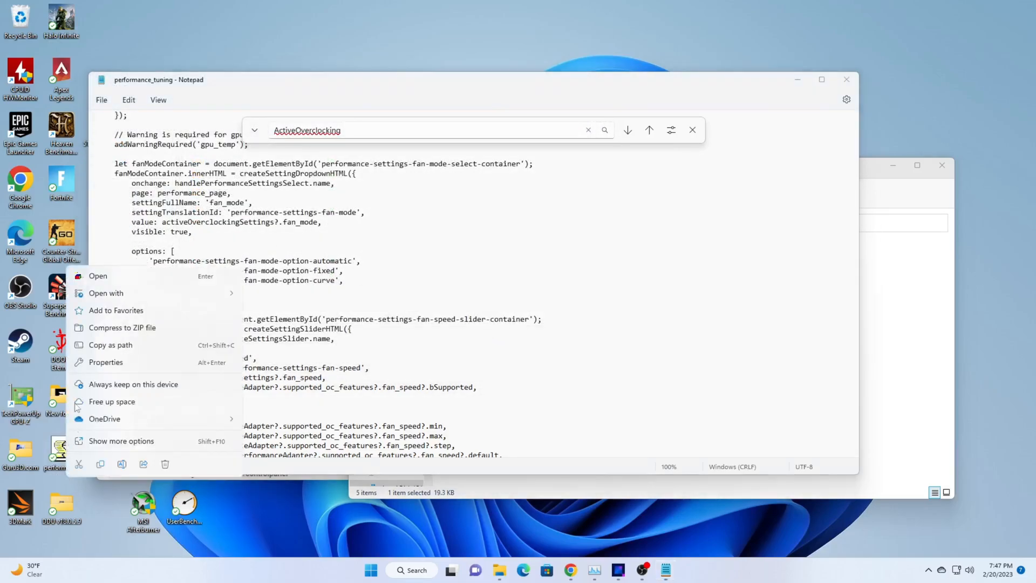
pyautogui.moveTo(109, 466)
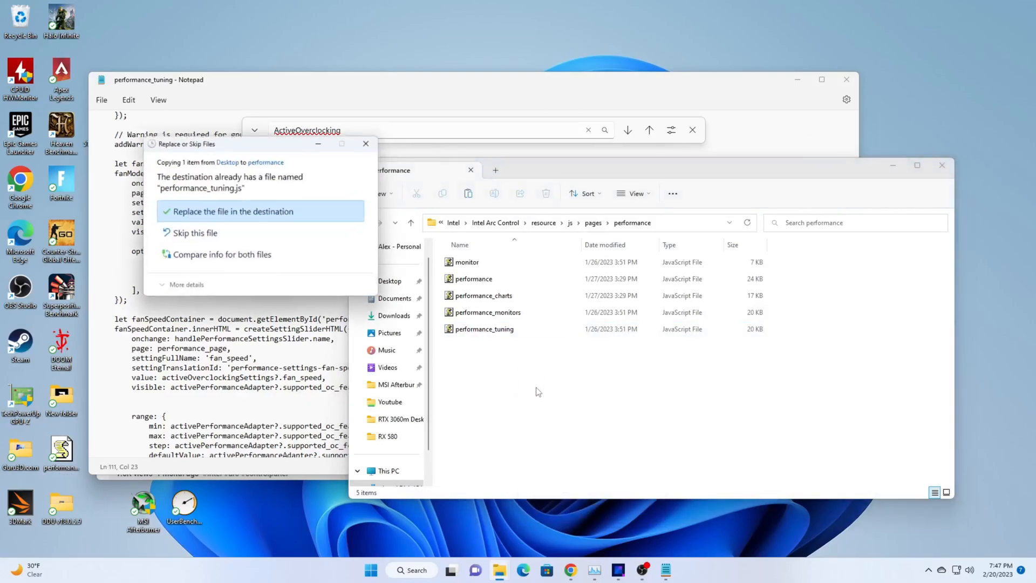
pyautogui.click(231, 212)
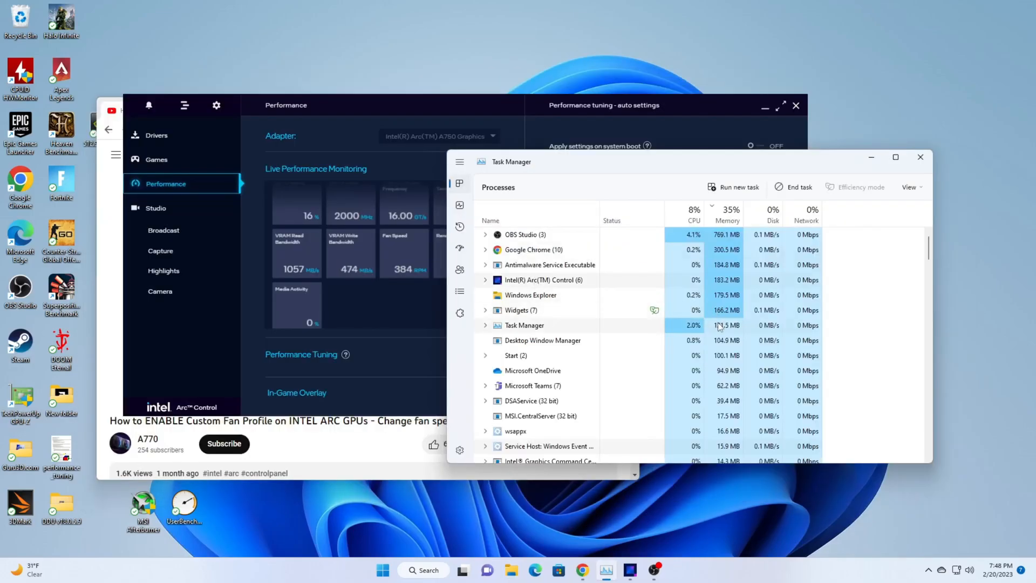
pyautogui.rightClick(541, 279)
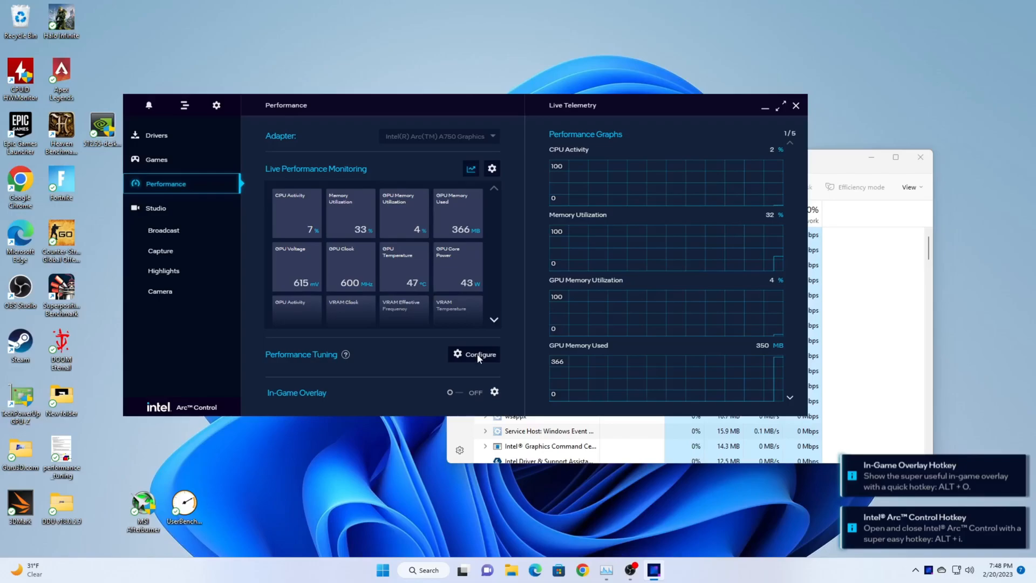
# In Performance Tuning, set Fan Speed Control to Fixed Fan Target and apply it.
pyautogui.click(475, 354)
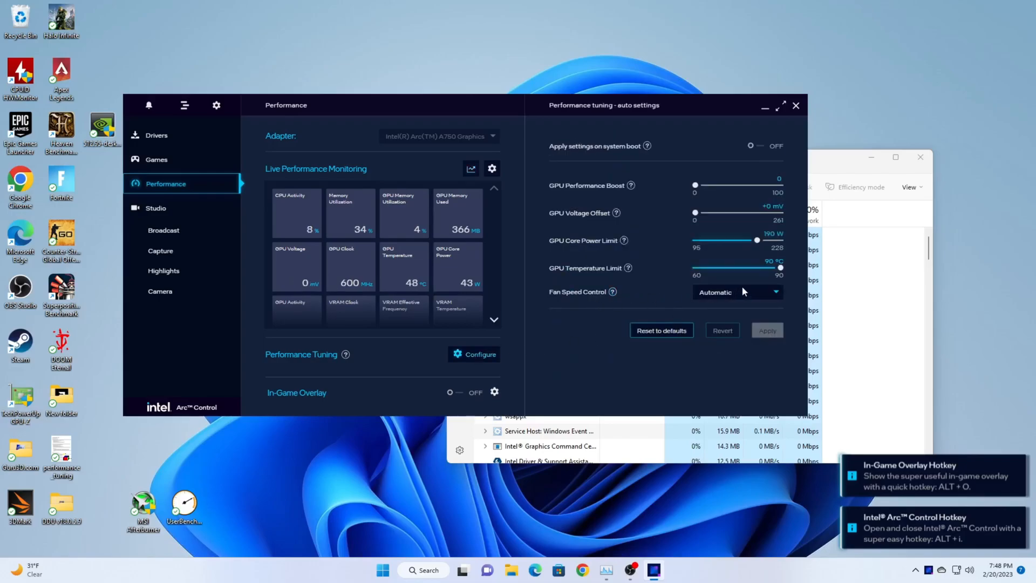
pyautogui.click(736, 291)
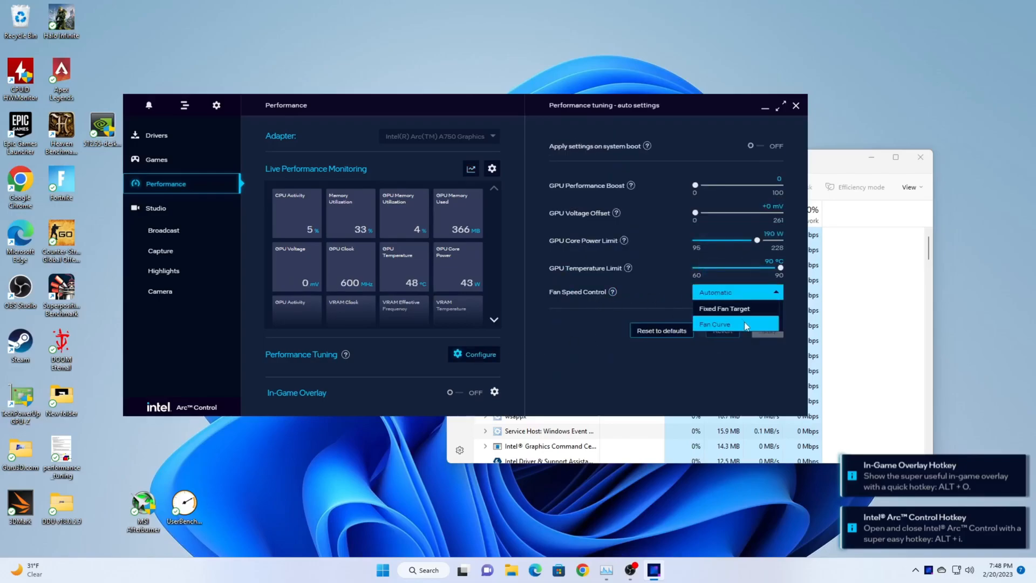
pyautogui.click(724, 308)
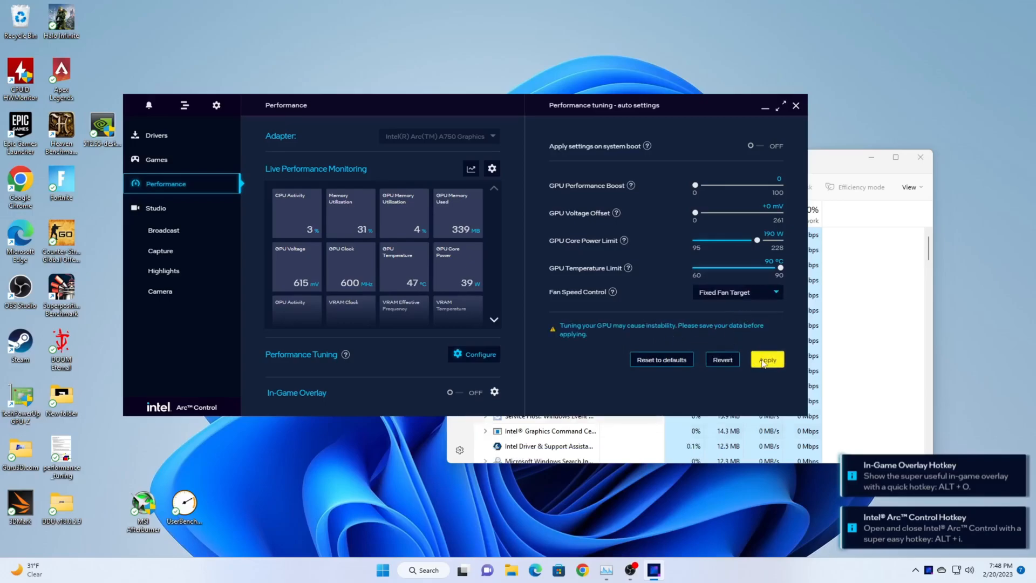
pyautogui.click(766, 359)
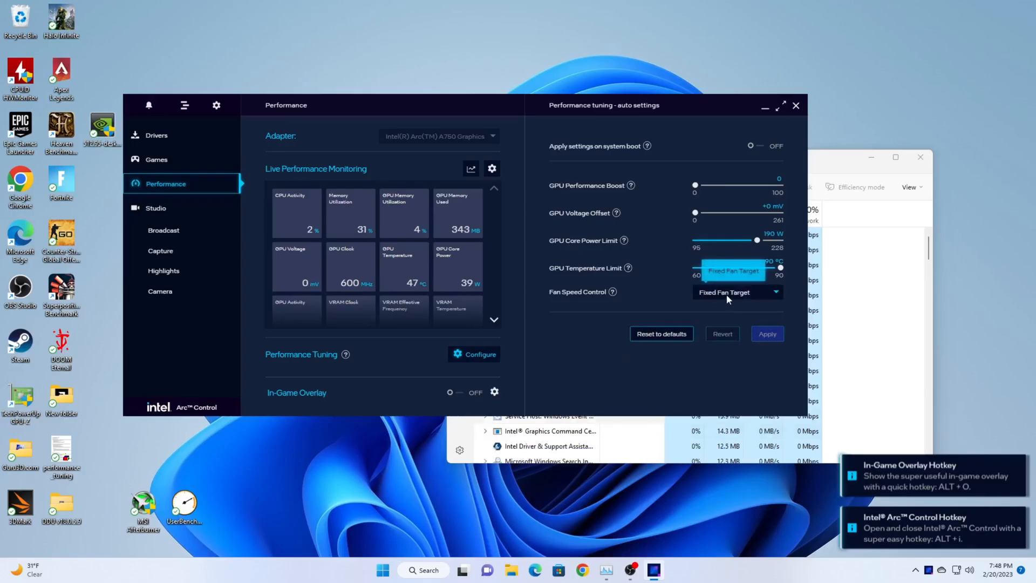
# Switch Fan Speed Control to Fan Curve, showing the editable curve.
pyautogui.click(737, 292)
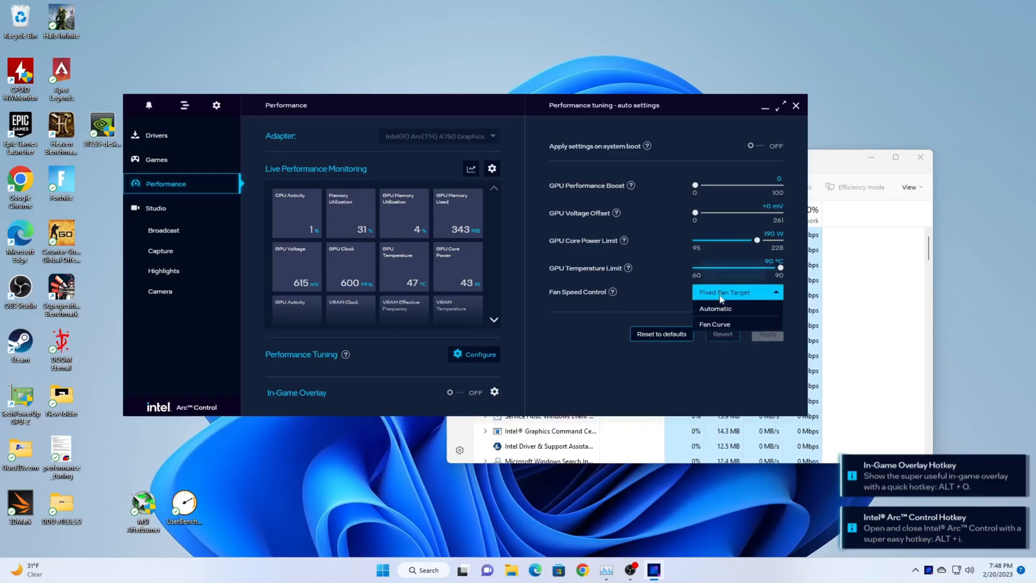
pyautogui.click(714, 323)
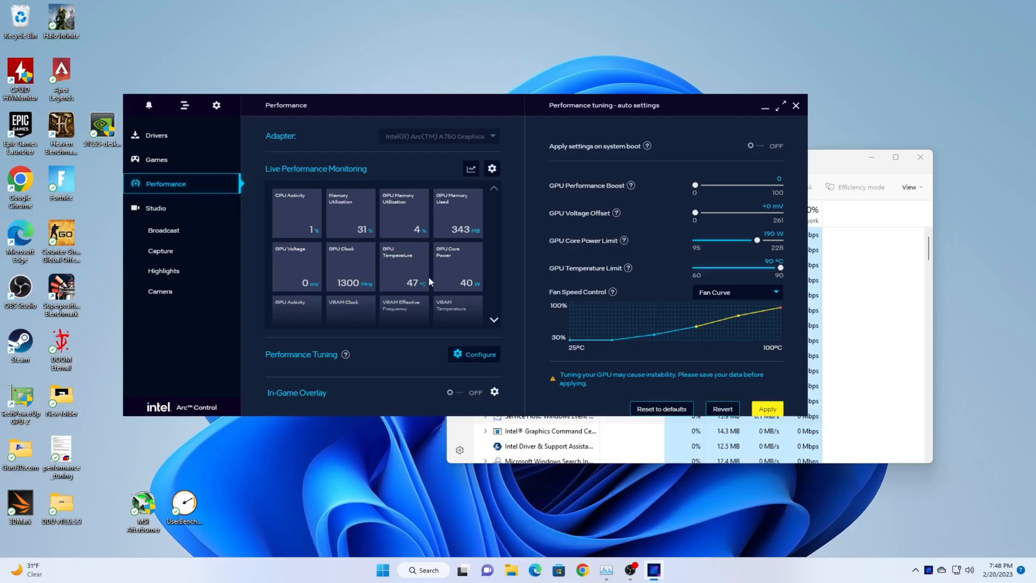
pyautogui.moveTo(618, 343)
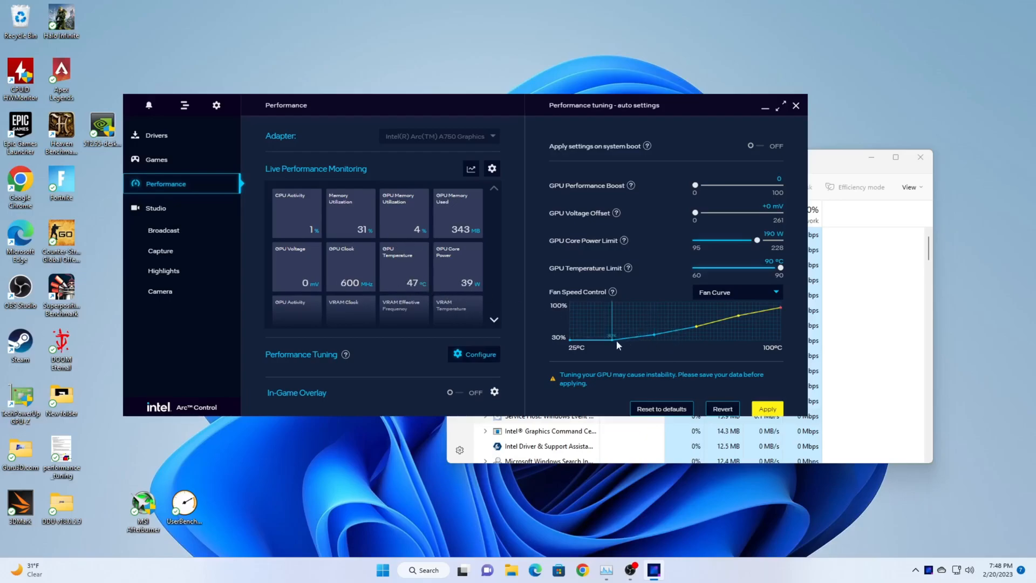
pyautogui.moveTo(755, 296)
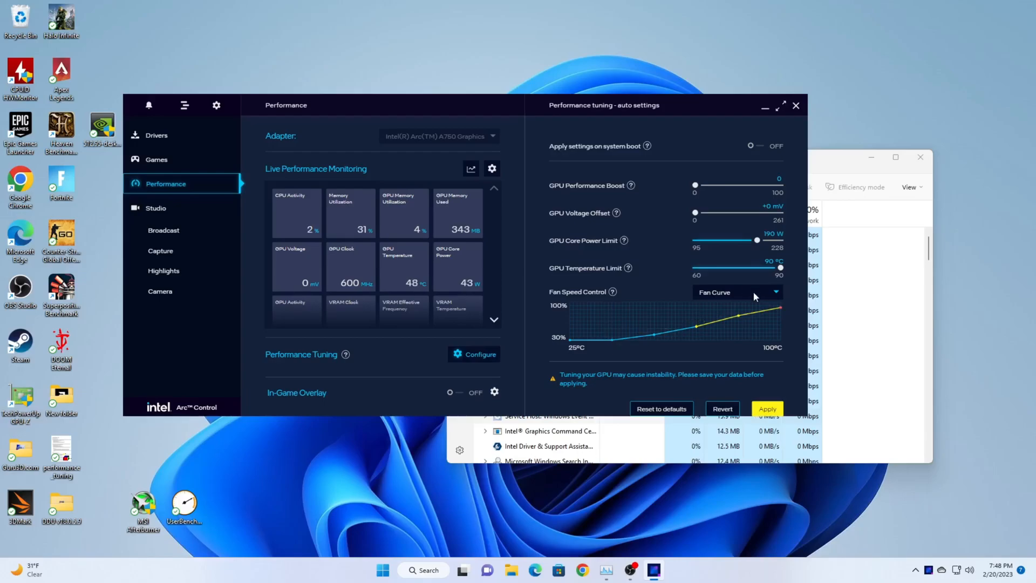
# Set Fan Speed Control back to Fixed Fan Target without applying.
pyautogui.click(736, 292)
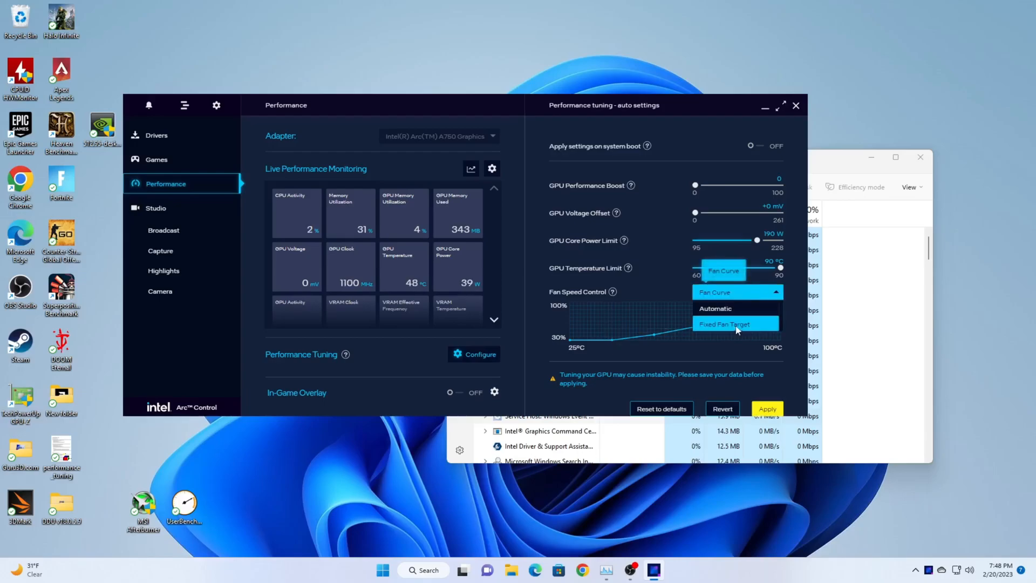
pyautogui.click(724, 323)
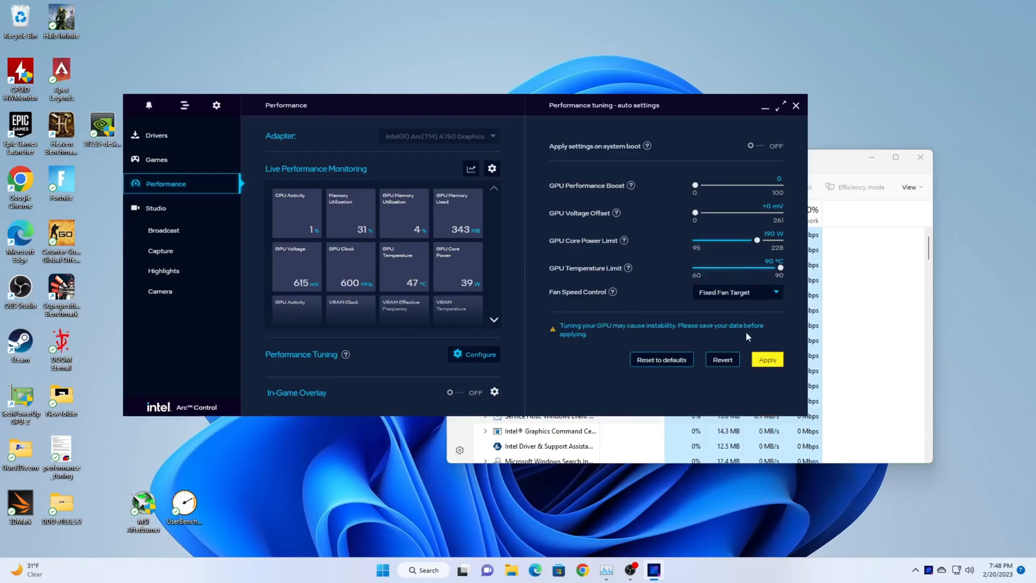